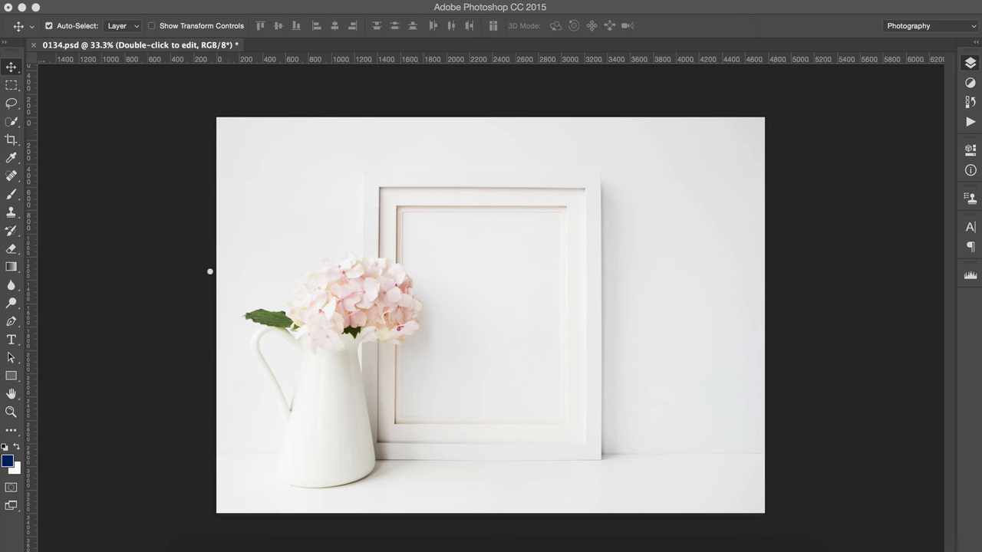
mouse_move(202, 269)
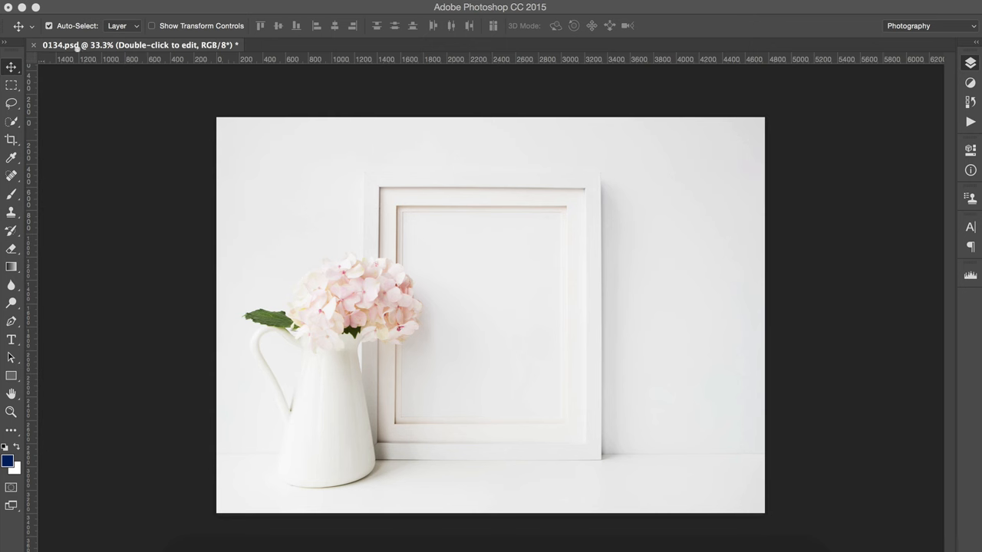
mouse_move(79, 209)
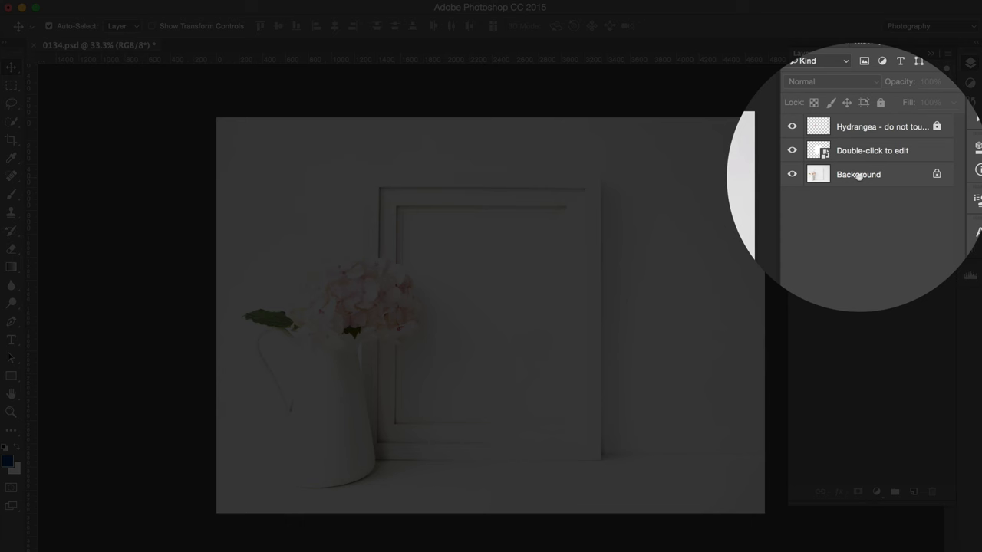
mouse_move(857, 175)
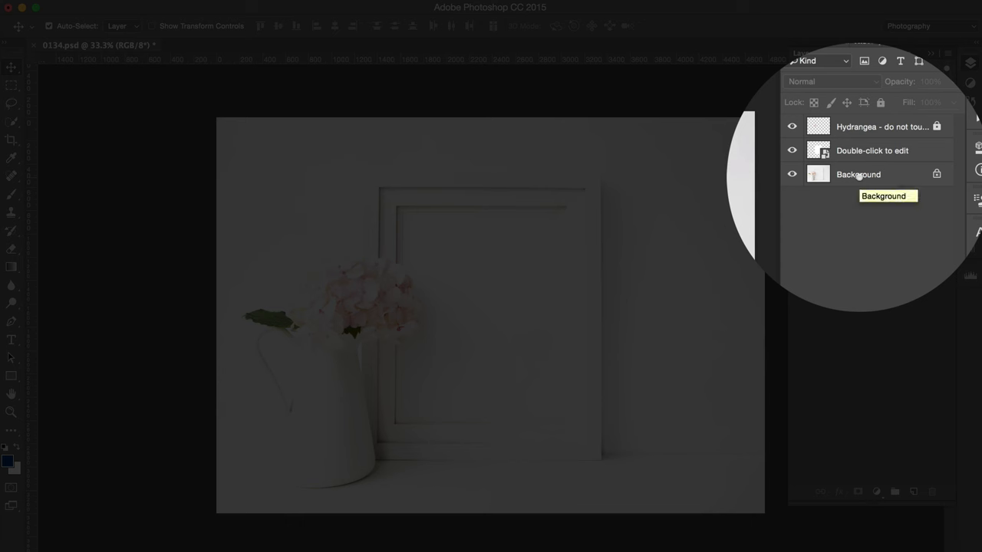
Inspect the Background, placeholder and Hydrangea layers, then bring up the placeholder layer's context menu for Edit Contents
click(857, 175)
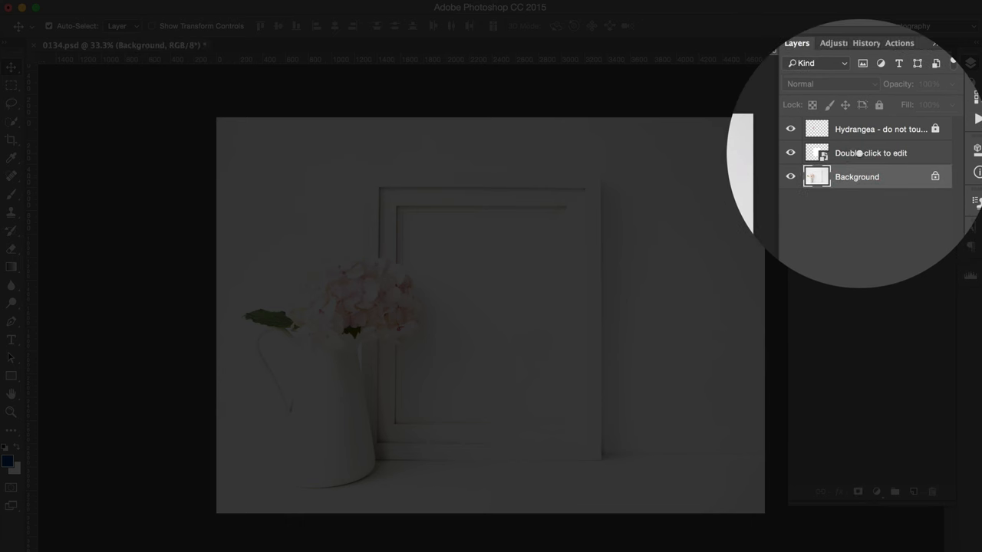
click(871, 153)
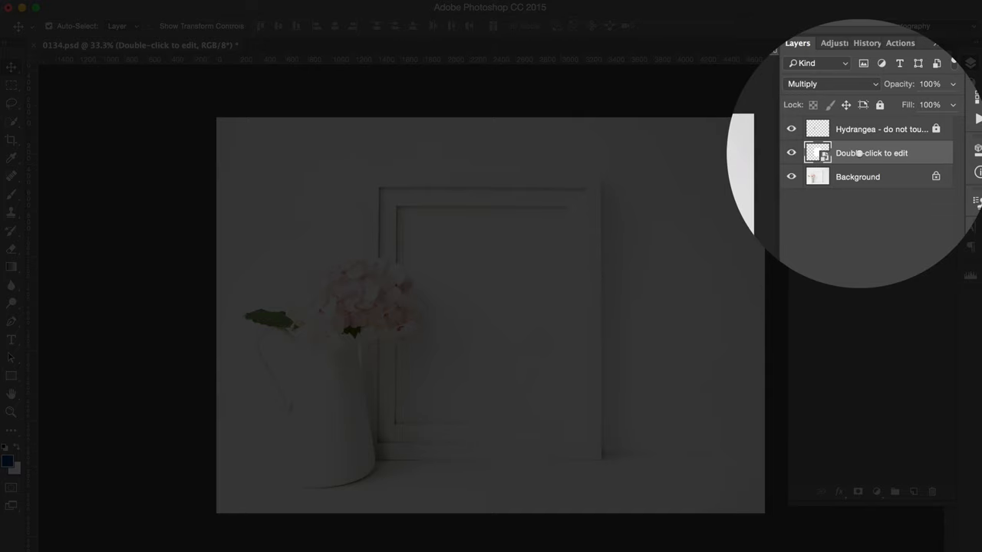
click(882, 129)
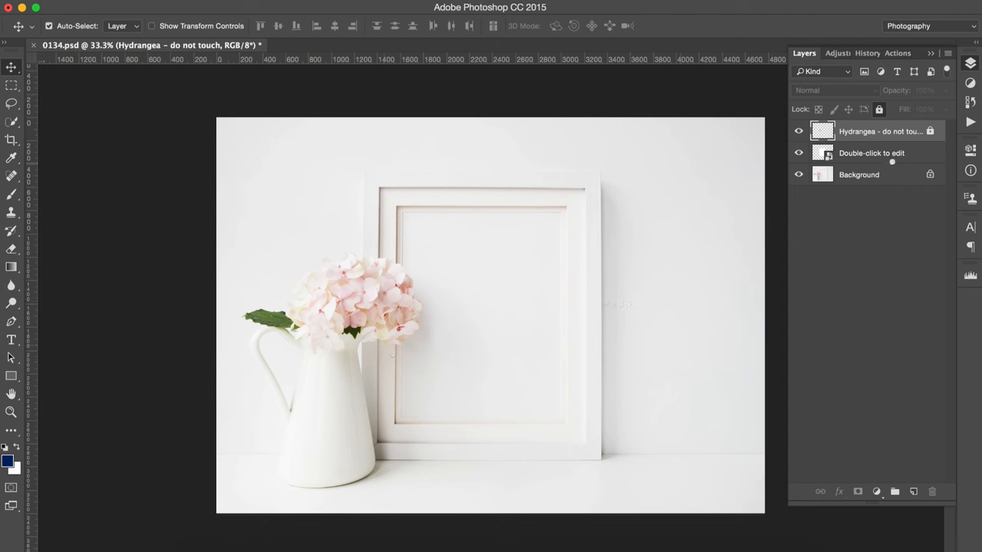
click(871, 154)
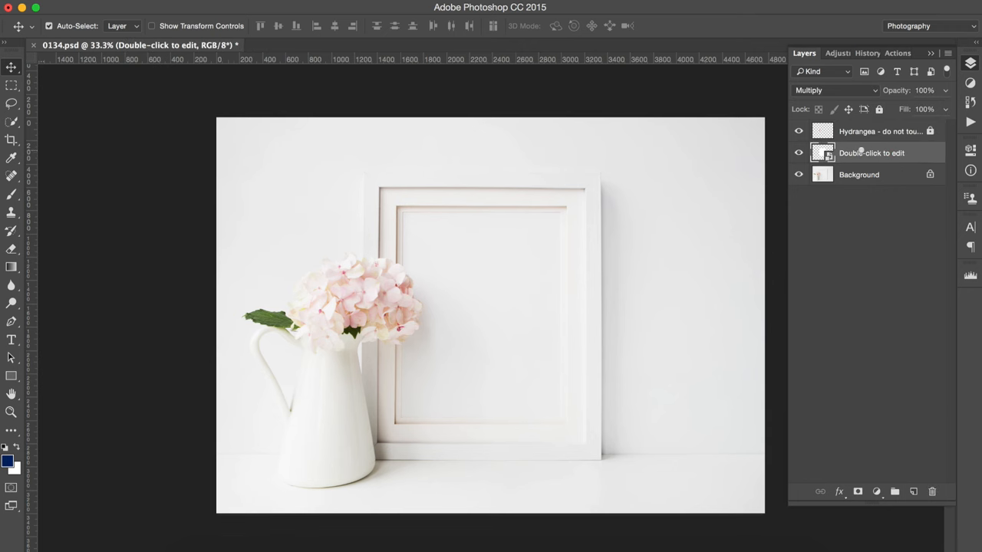
right_click(871, 153)
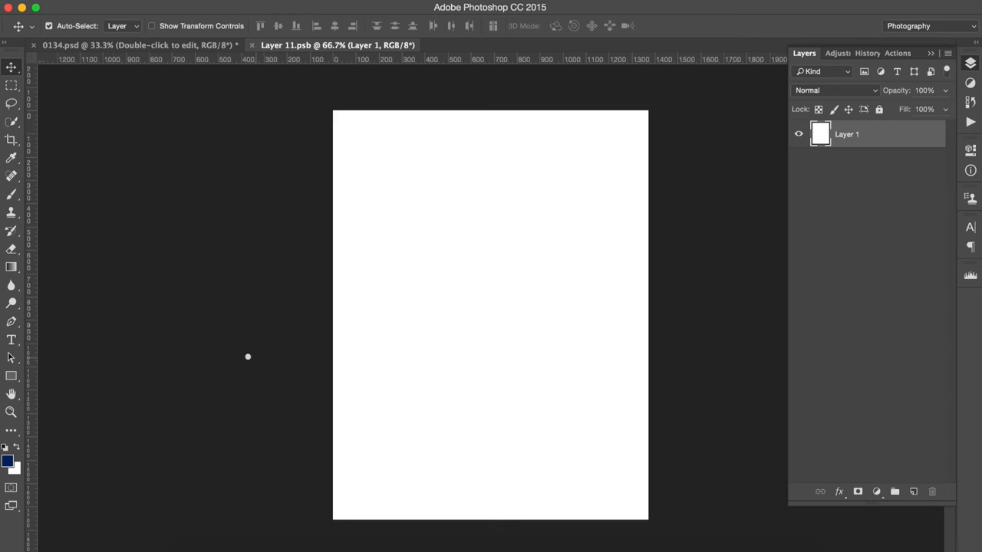
mouse_move(260, 348)
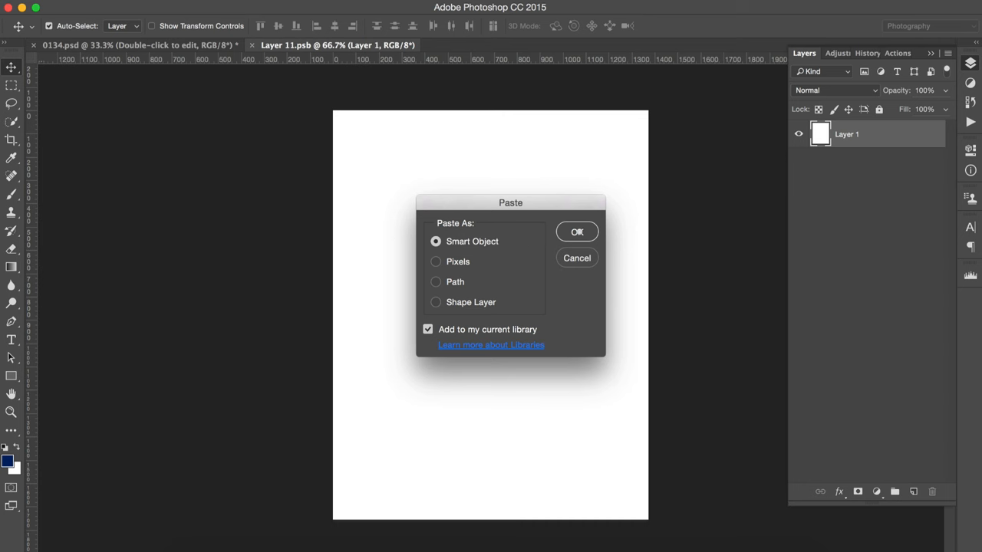
Paste 'Spring is coming' as a Smart Object and Shift-drag a corner to shrink it to fit the page
click(577, 231)
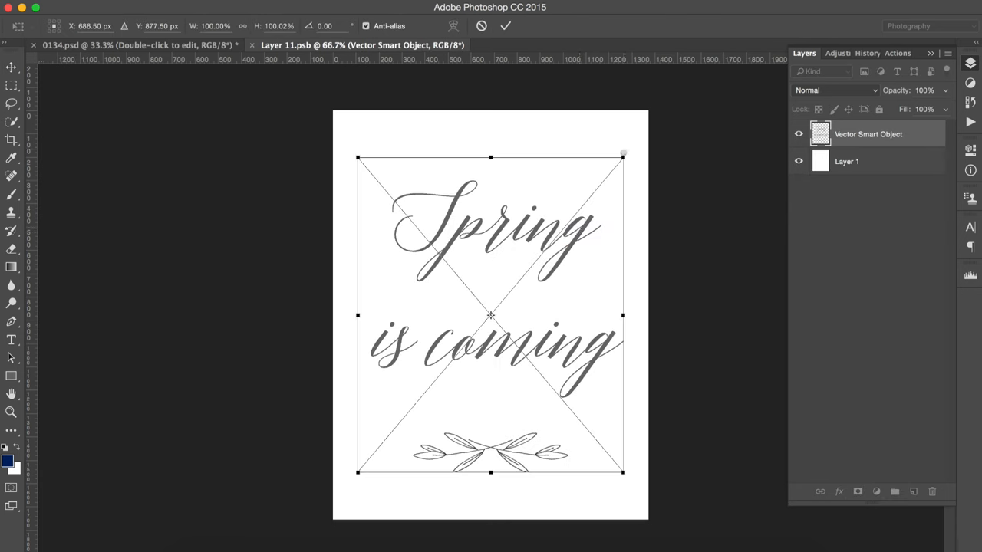
drag(623, 156, 578, 207)
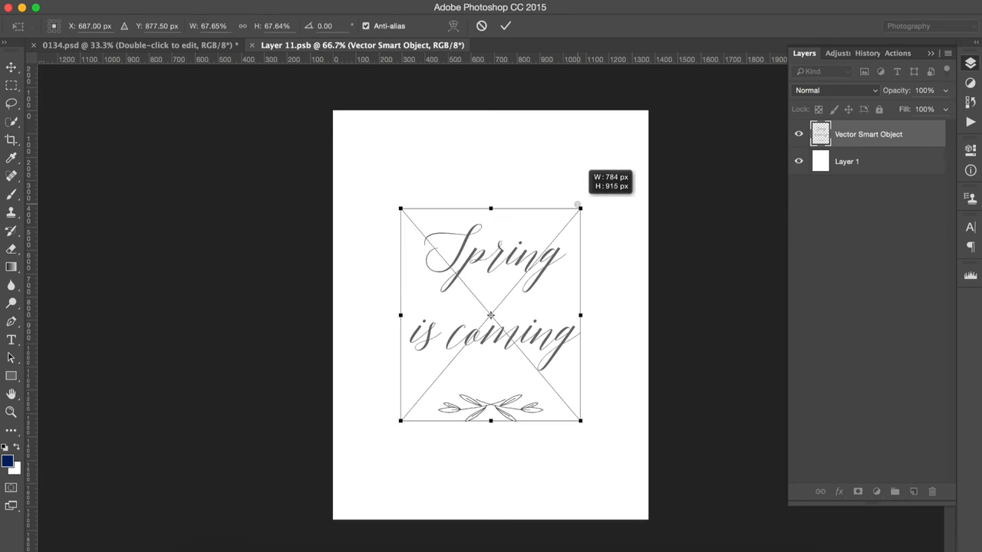
drag(577, 206, 584, 202)
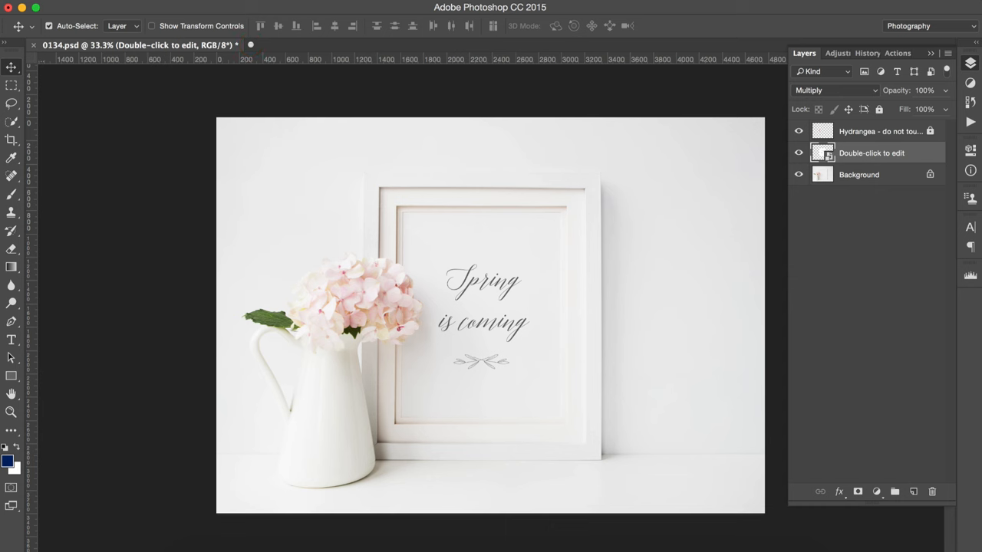
mouse_move(173, 188)
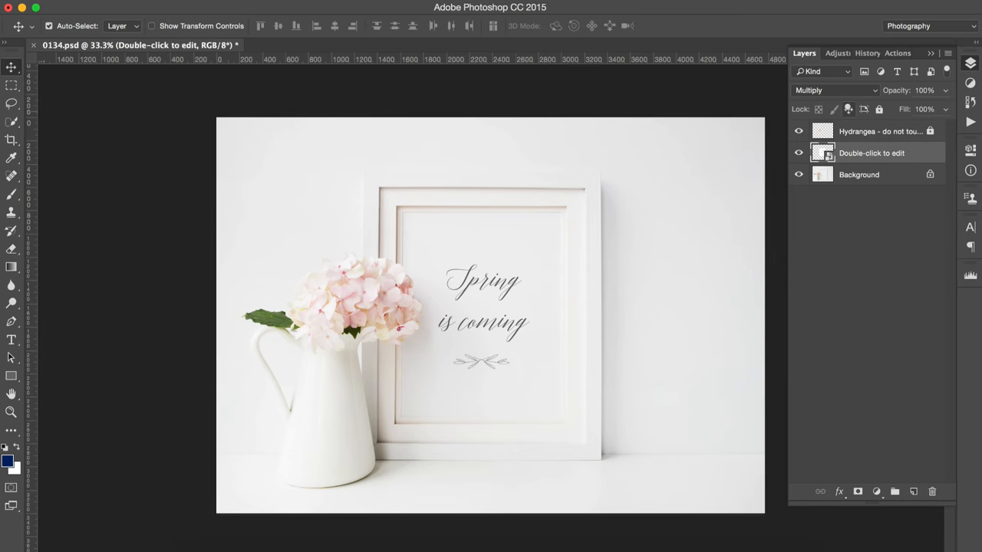
click(835, 89)
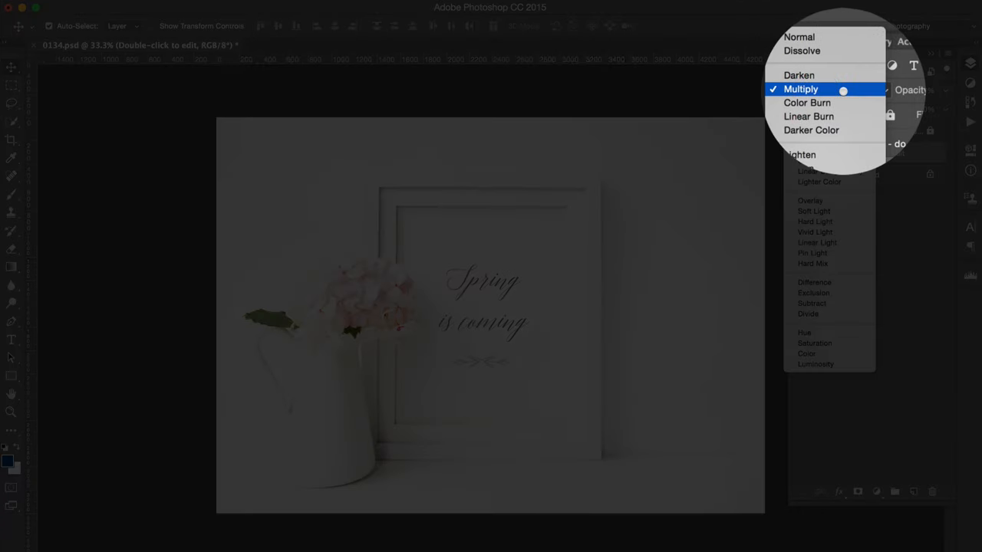
click(801, 89)
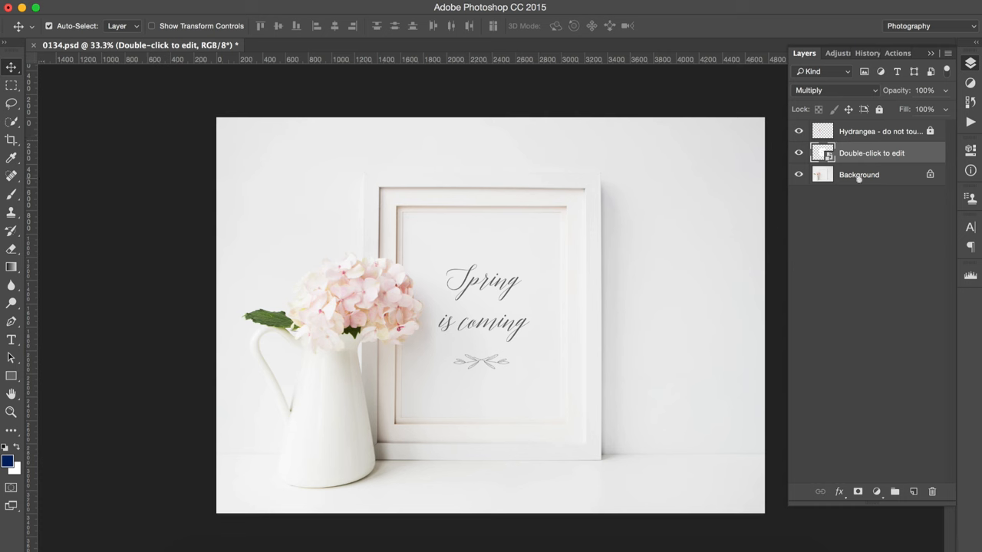
click(859, 175)
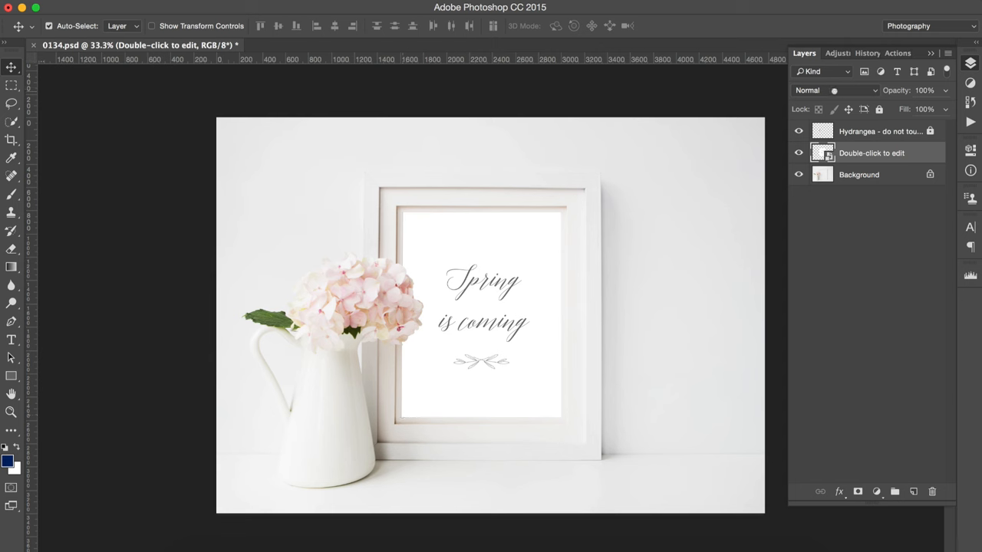
click(834, 89)
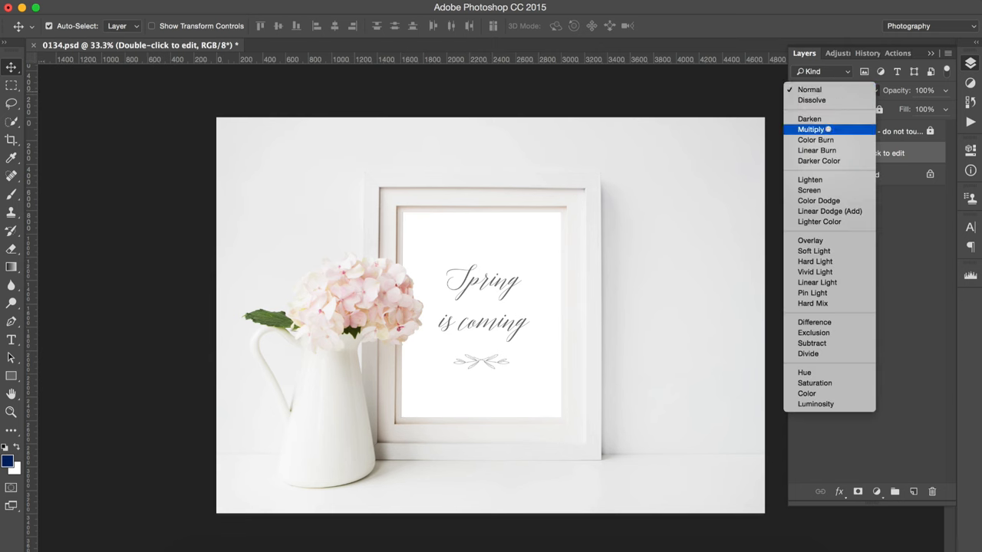
click(811, 129)
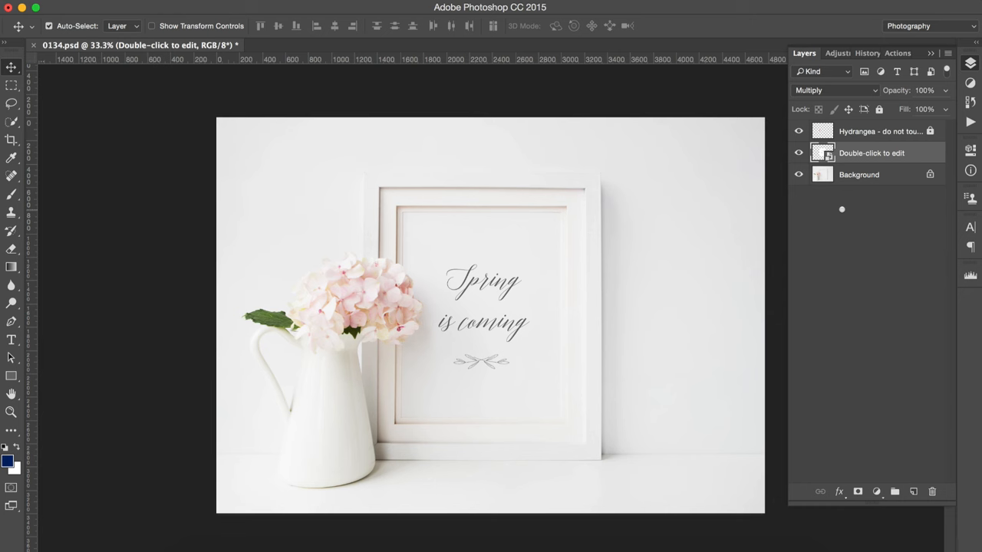
click(835, 89)
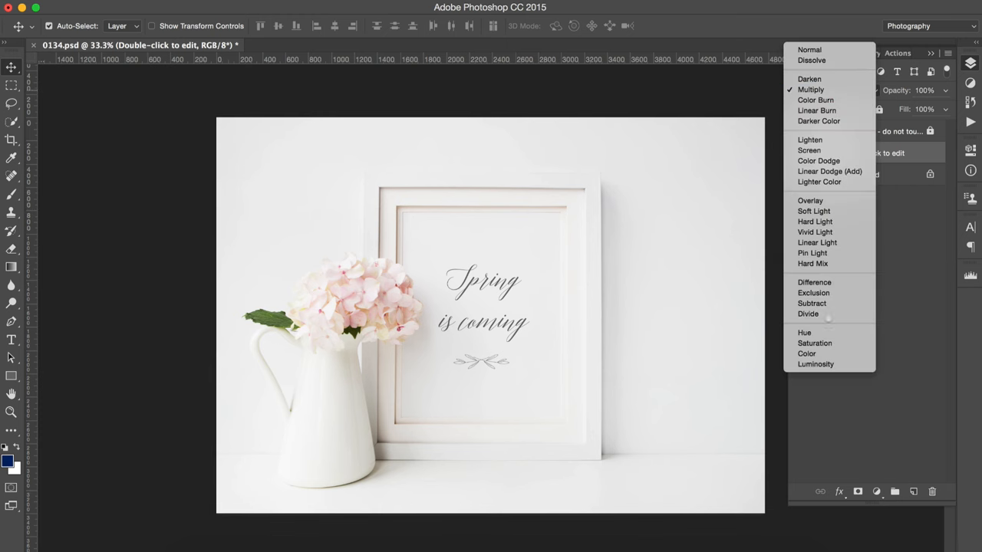
mouse_move(828, 172)
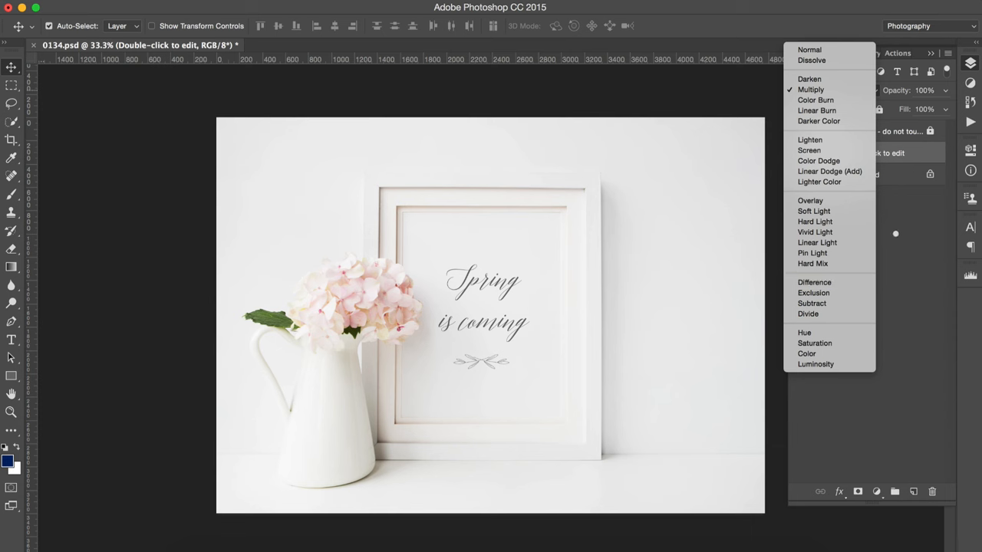
click(809, 89)
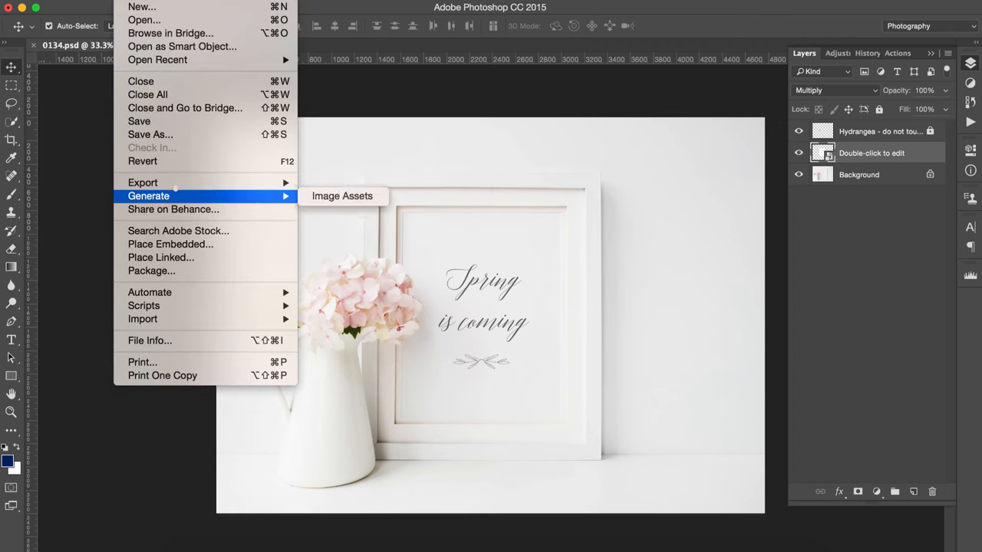
mouse_move(143, 183)
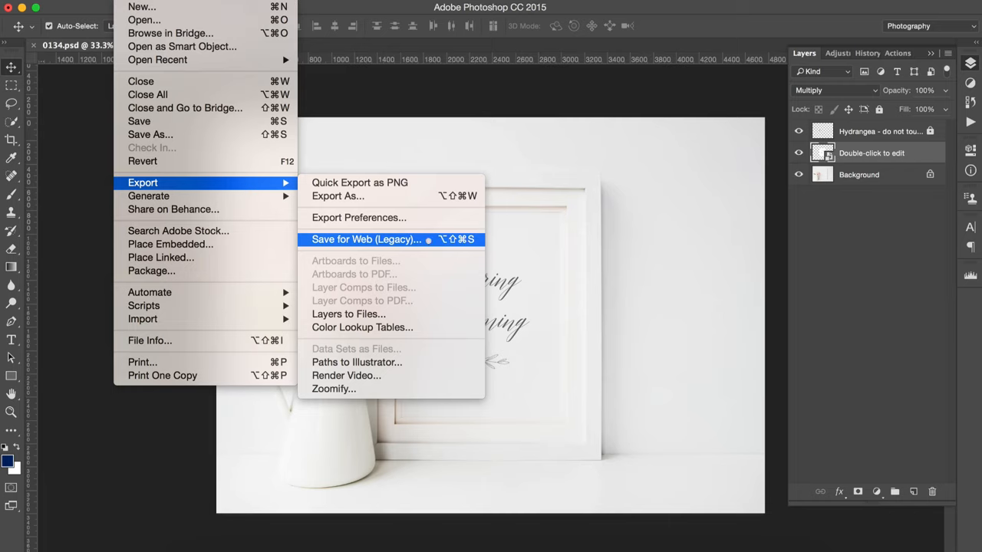
Choose File > Export > Save for Web (Legacy) to preview the mockup as a maximum-quality JPEG
click(365, 239)
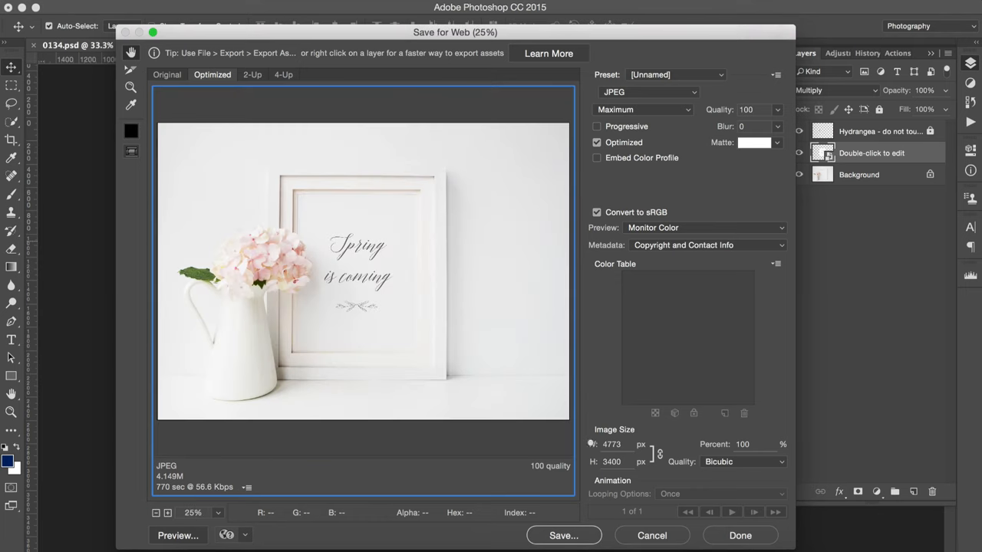
Set the export width to 1000 px (1000 × 712) and proceed to save as 0134.jpg on the Desktop
triple_click(611, 445)
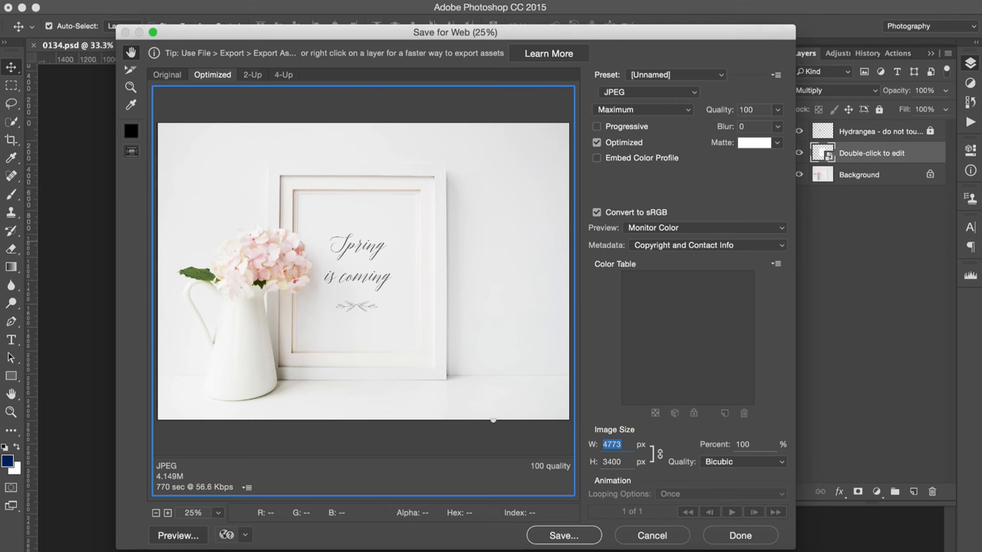
text(1)
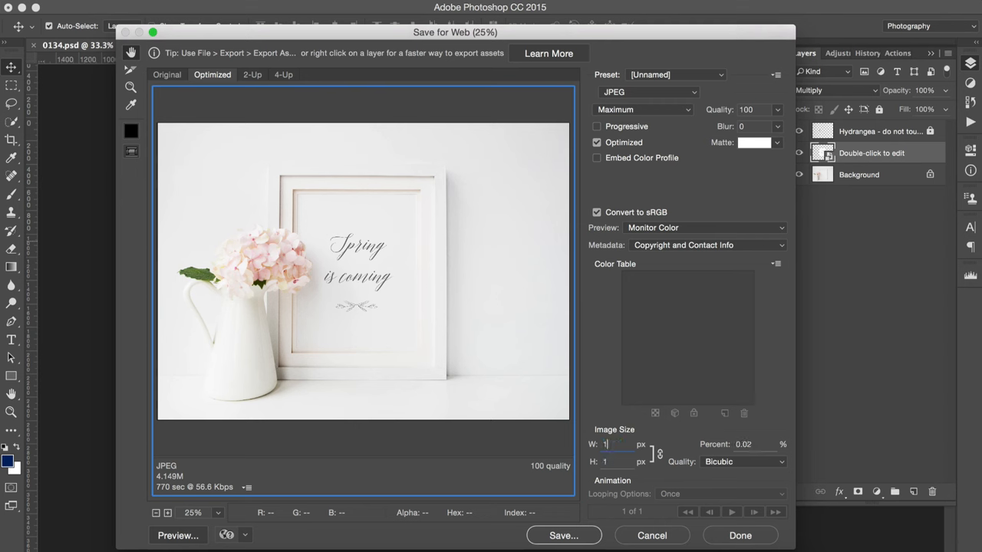
text(000)
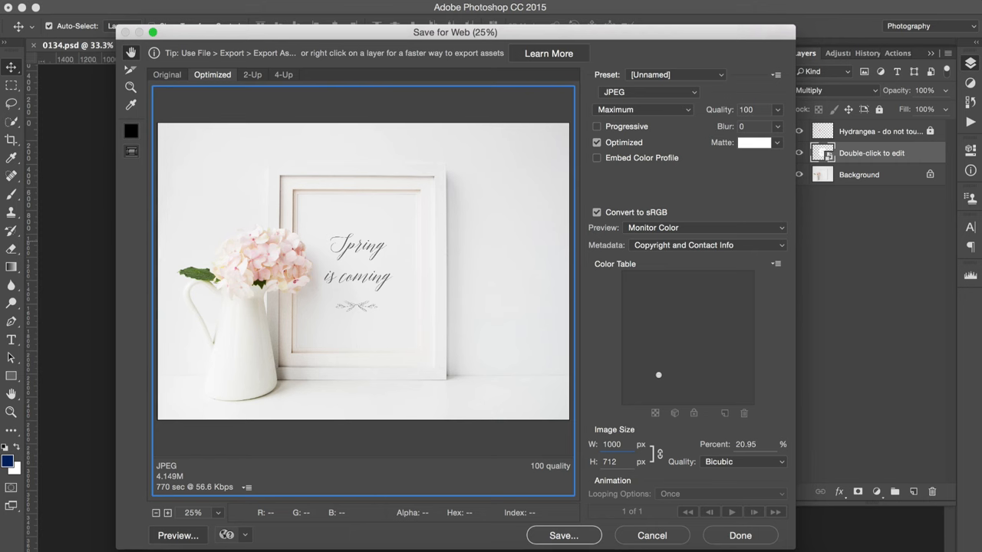
click(610, 445)
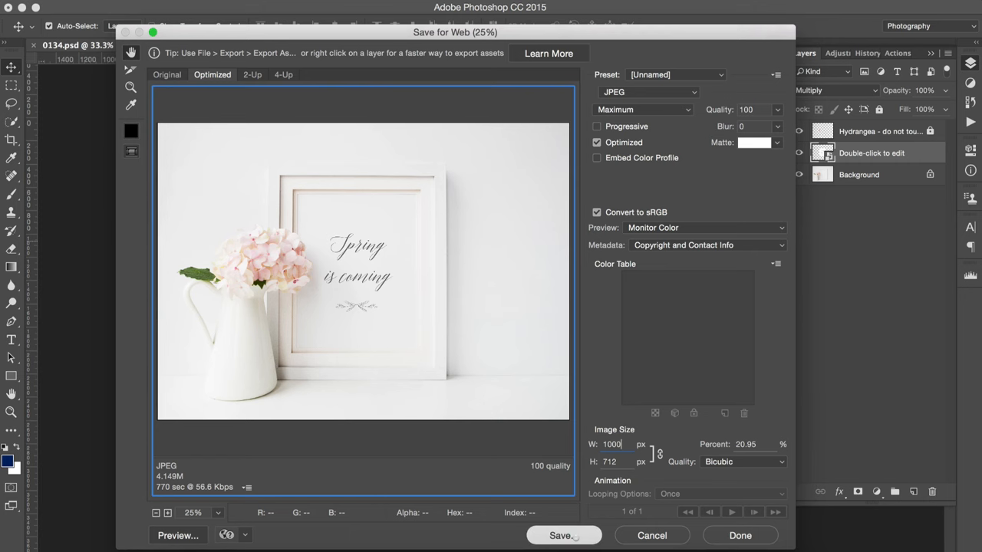
click(561, 535)
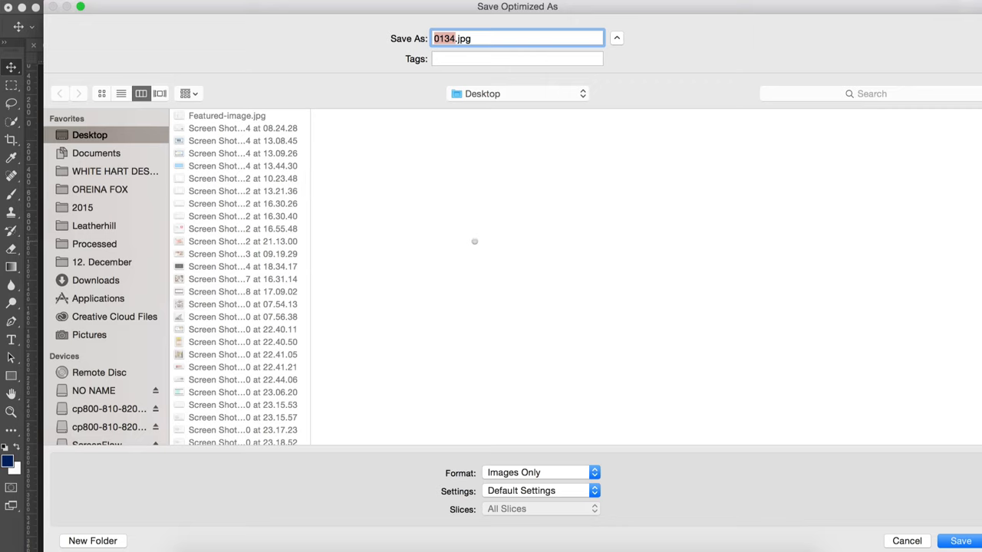